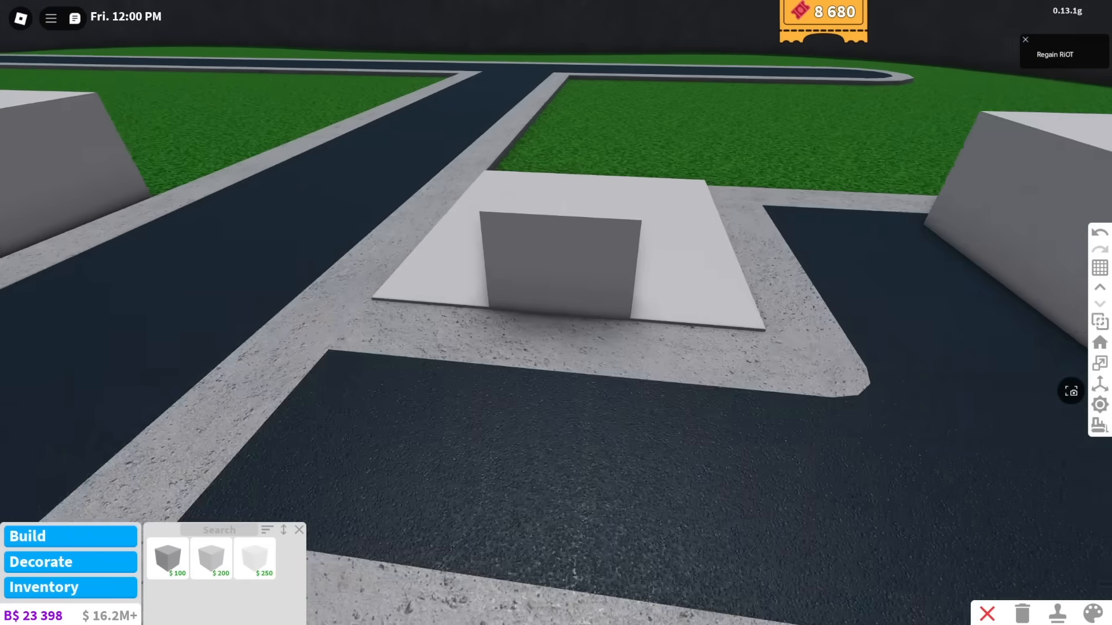
Step: Place a plain grey wall on the small foundation beside the road
click(167, 559)
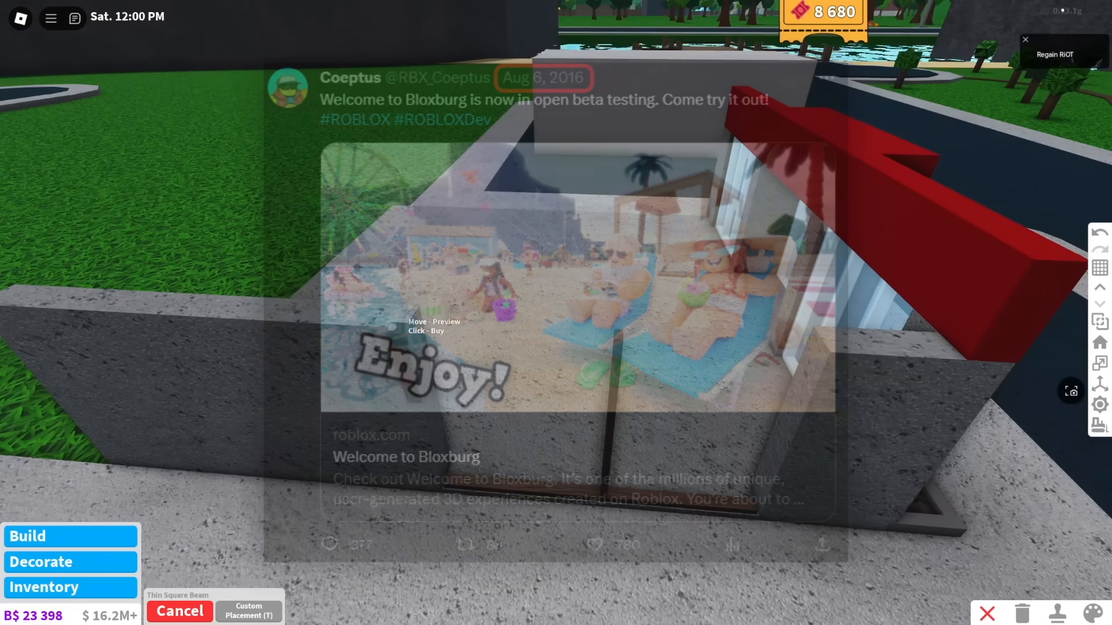
Step: Stand a Thin Square Beam on the blue-textured floor near the wall edge
click(179, 611)
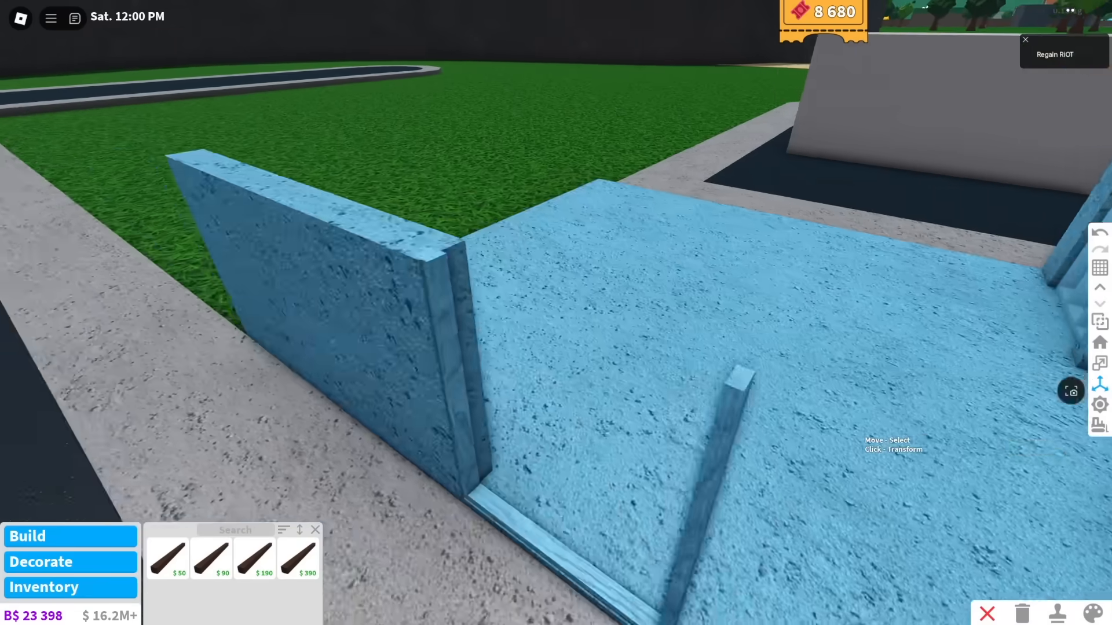